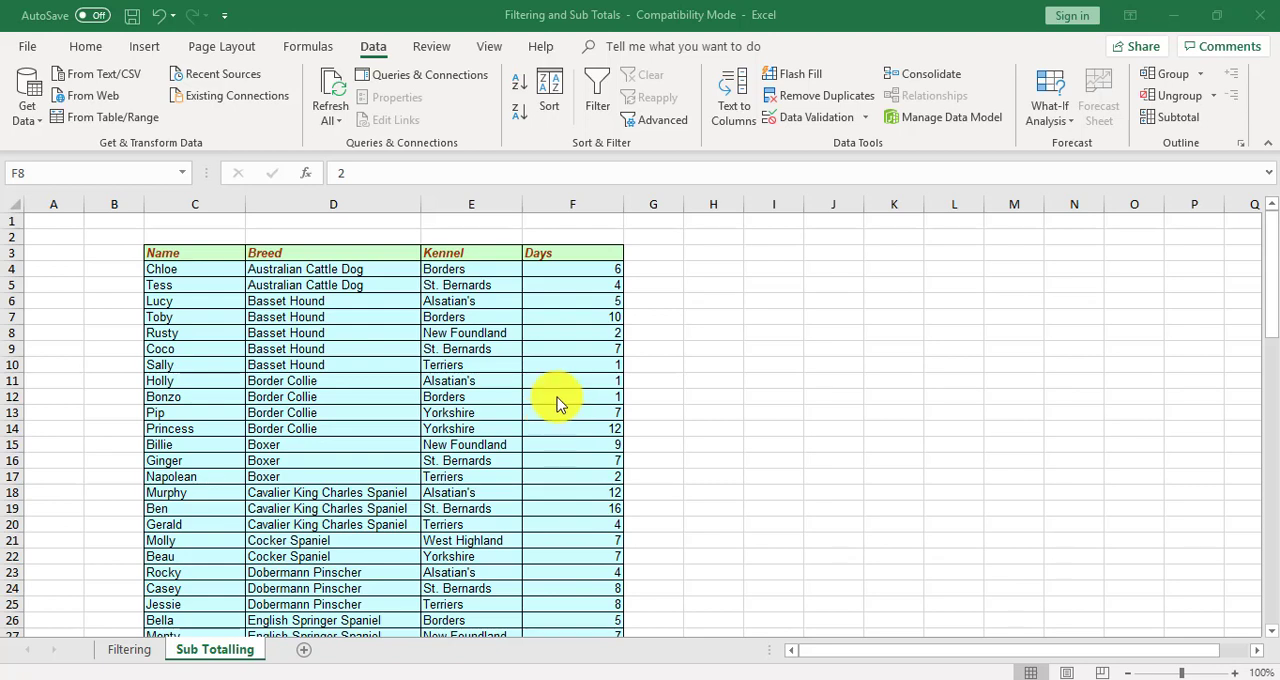
{"action": "mouse_move", "coordinate": [570, 402]}
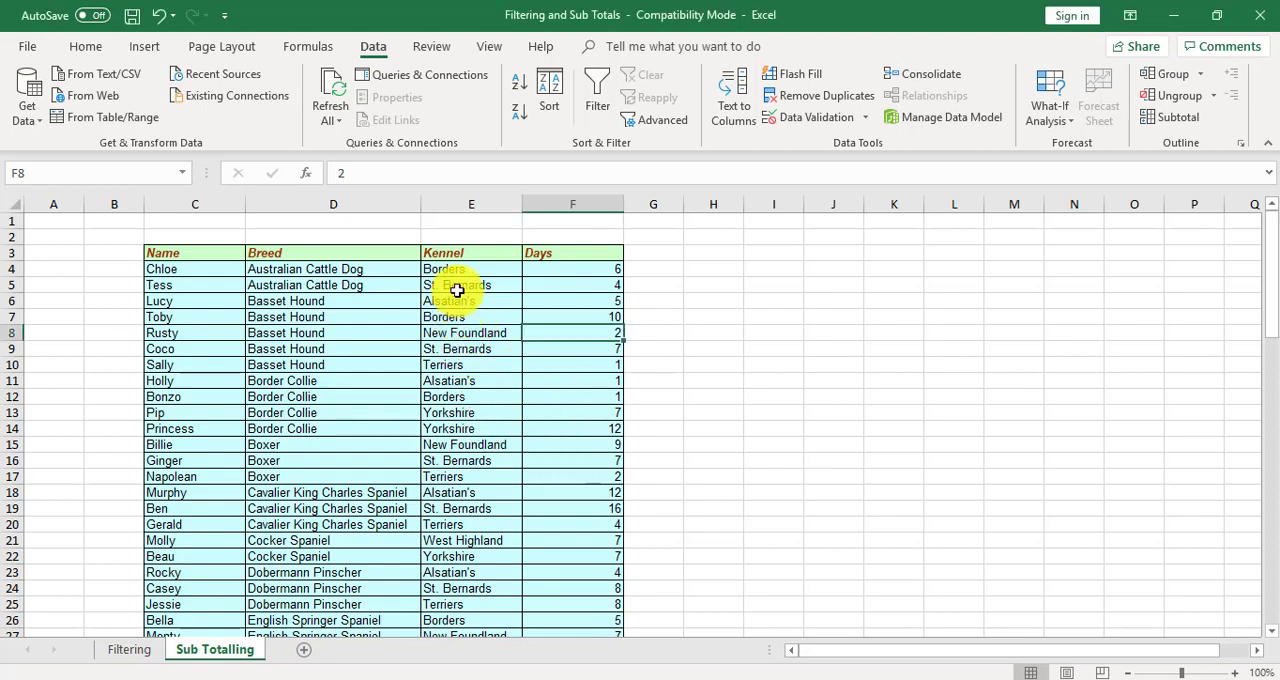
Step: Sort the table by the Kennel column A to Z so Alsatian's rows group first
{"action": "left_click", "coordinate": [472, 284]}
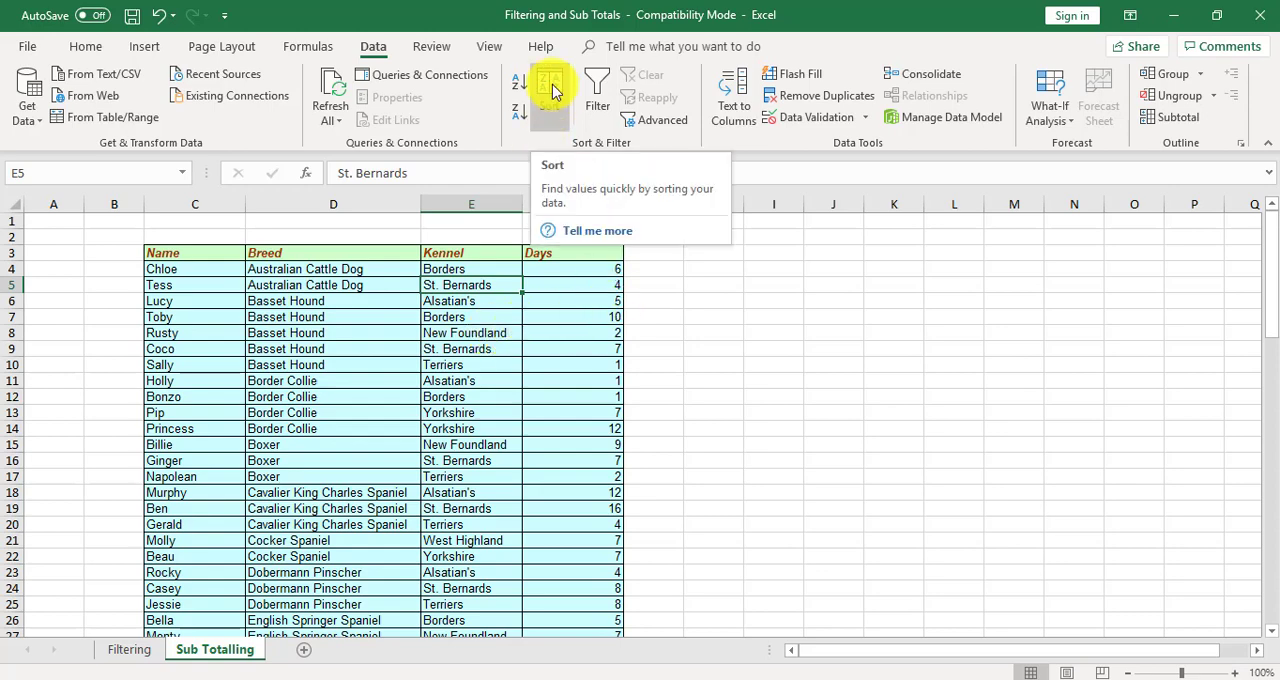
{"action": "left_click", "coordinate": [548, 84]}
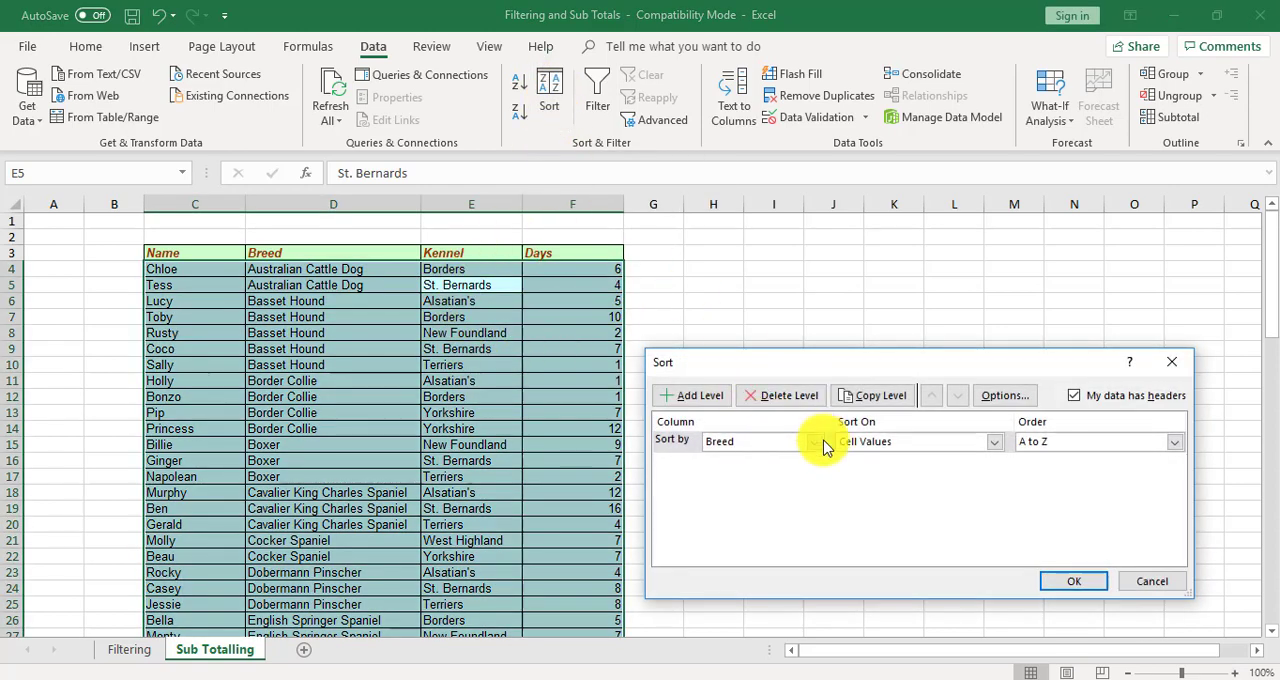
{"action": "left_click", "coordinate": [812, 440]}
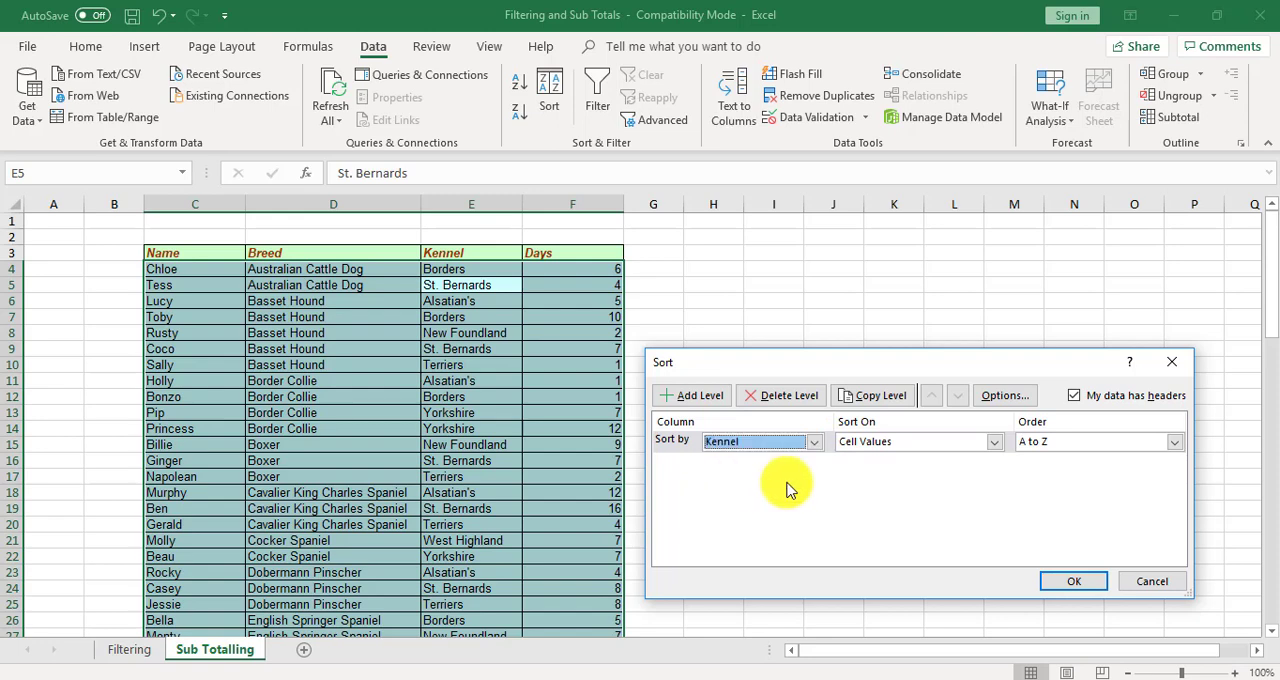
{"action": "left_click", "coordinate": [1072, 580]}
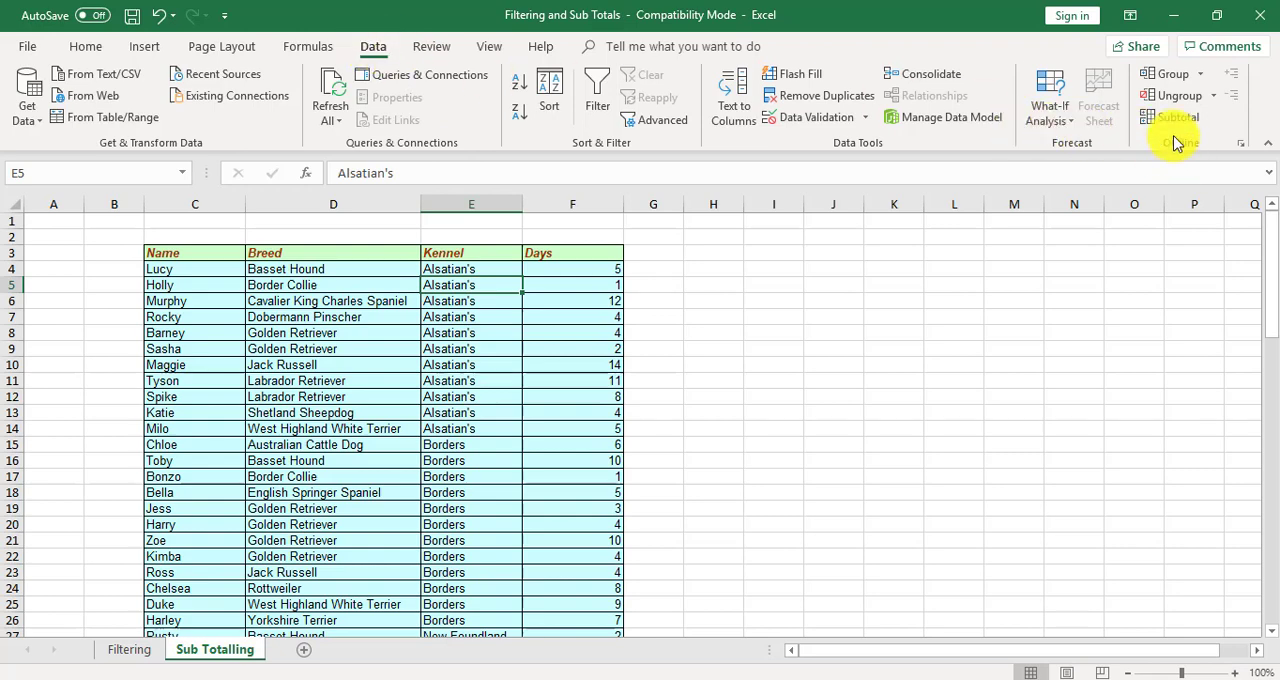
Step: In the Subtotal dialog, group at each change in Kennel, summing the Days column
{"action": "left_click", "coordinate": [1180, 116]}
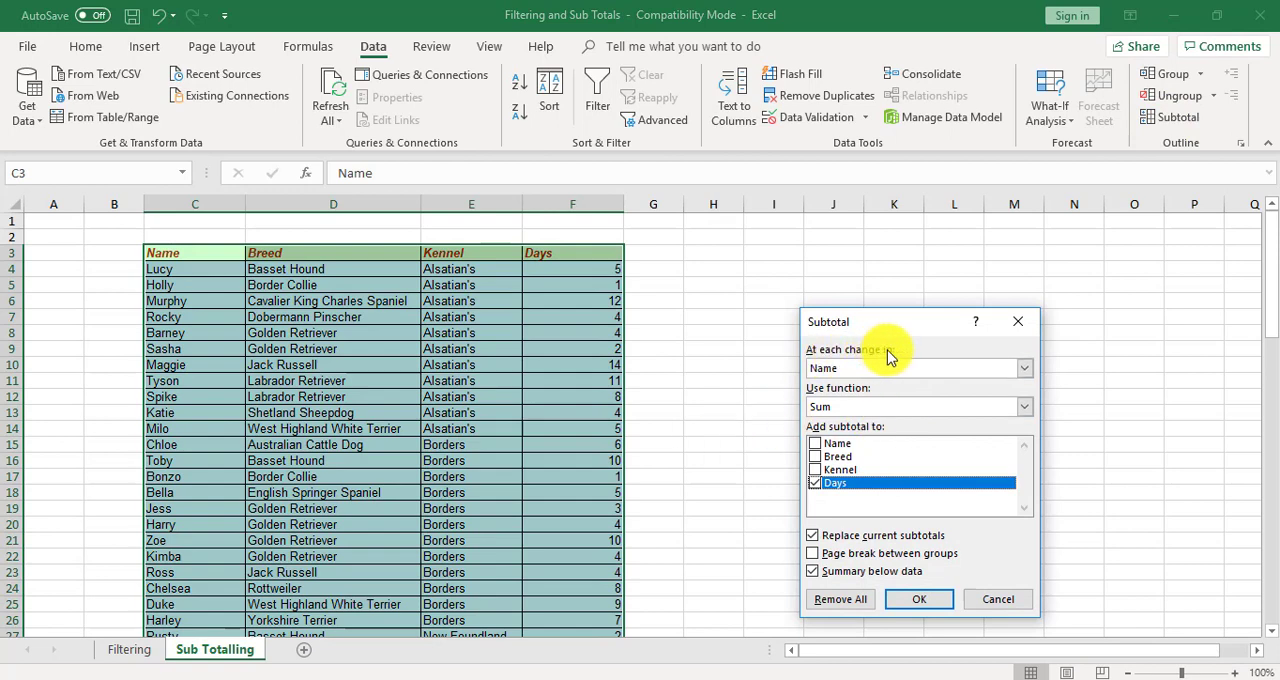
{"action": "left_click", "coordinate": [1024, 368]}
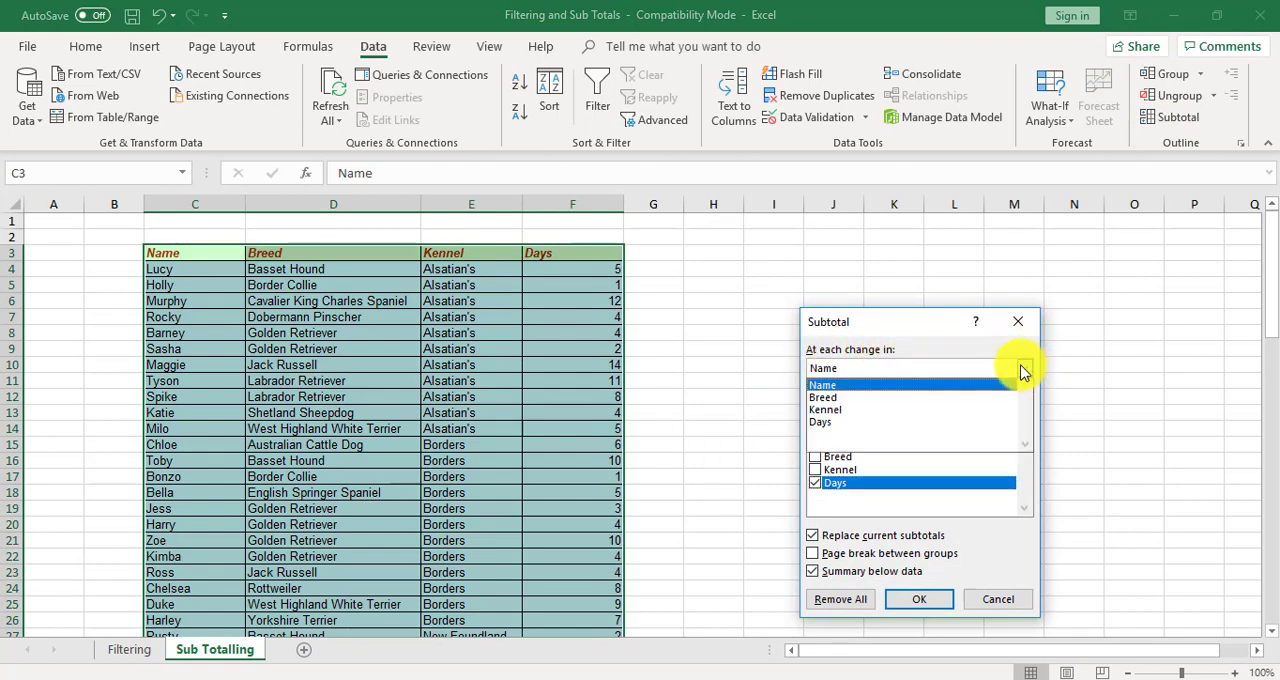
{"action": "left_click", "coordinate": [824, 408]}
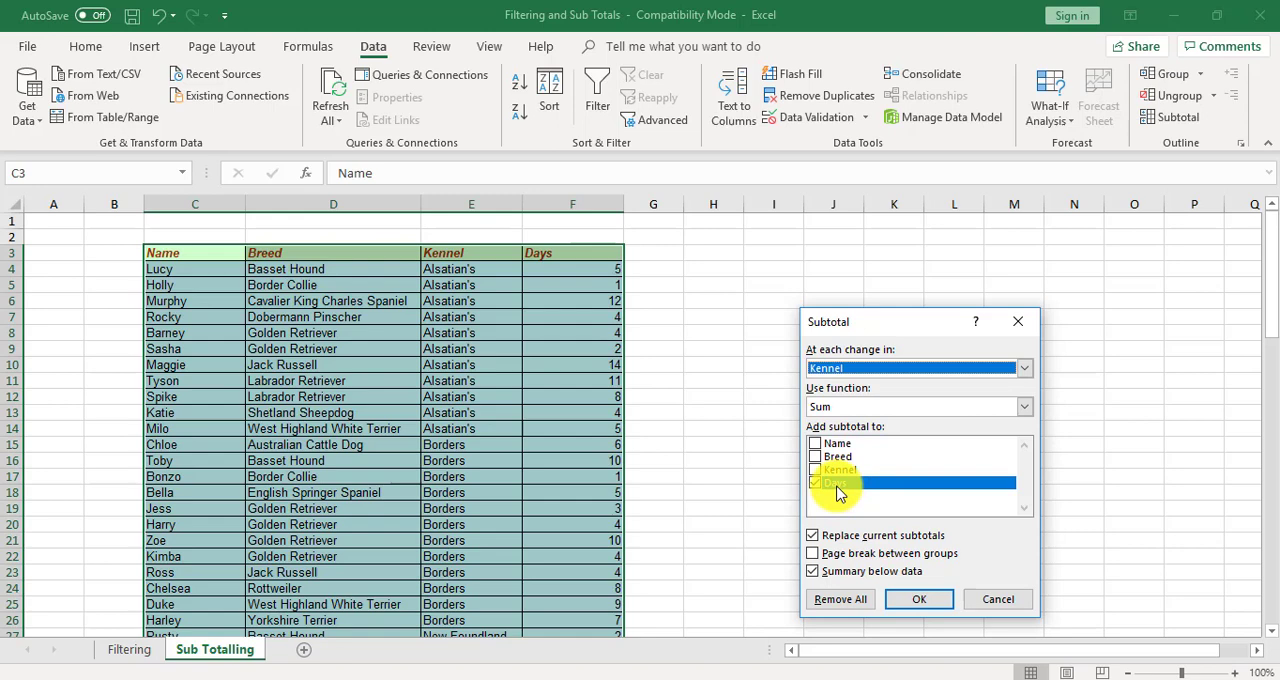
{"action": "left_click", "coordinate": [814, 484]}
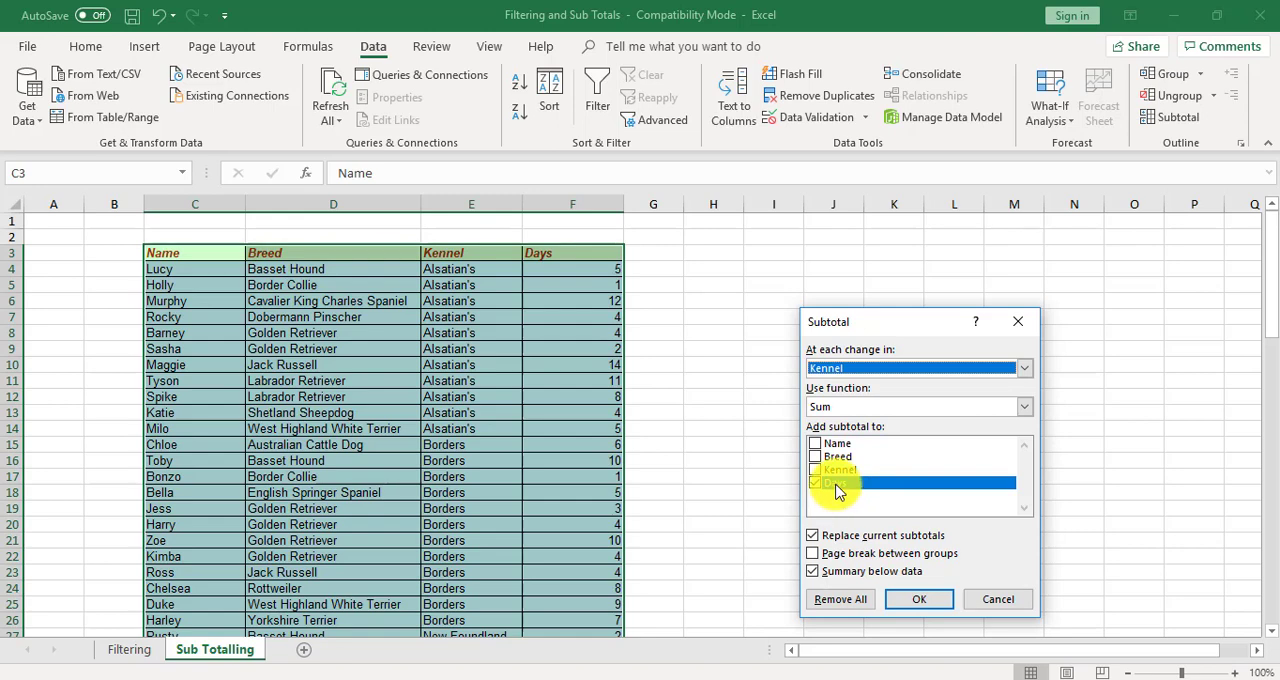
{"action": "left_click", "coordinate": [816, 484]}
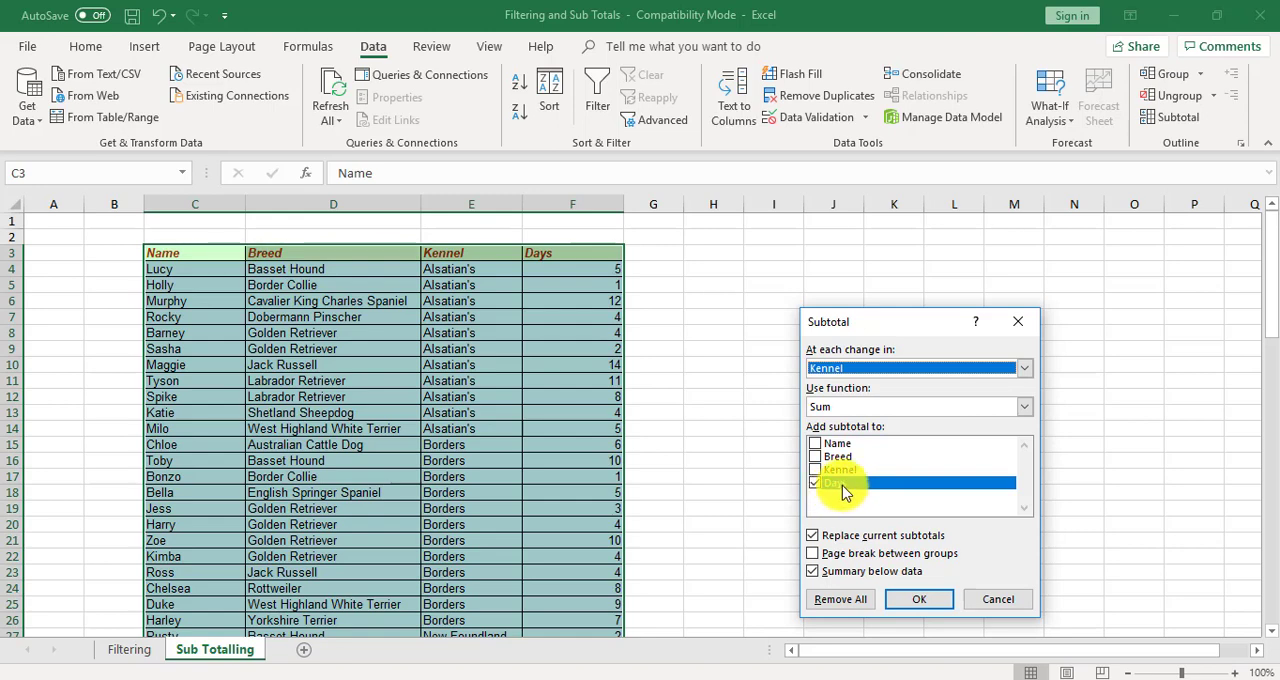
{"action": "left_click", "coordinate": [814, 484]}
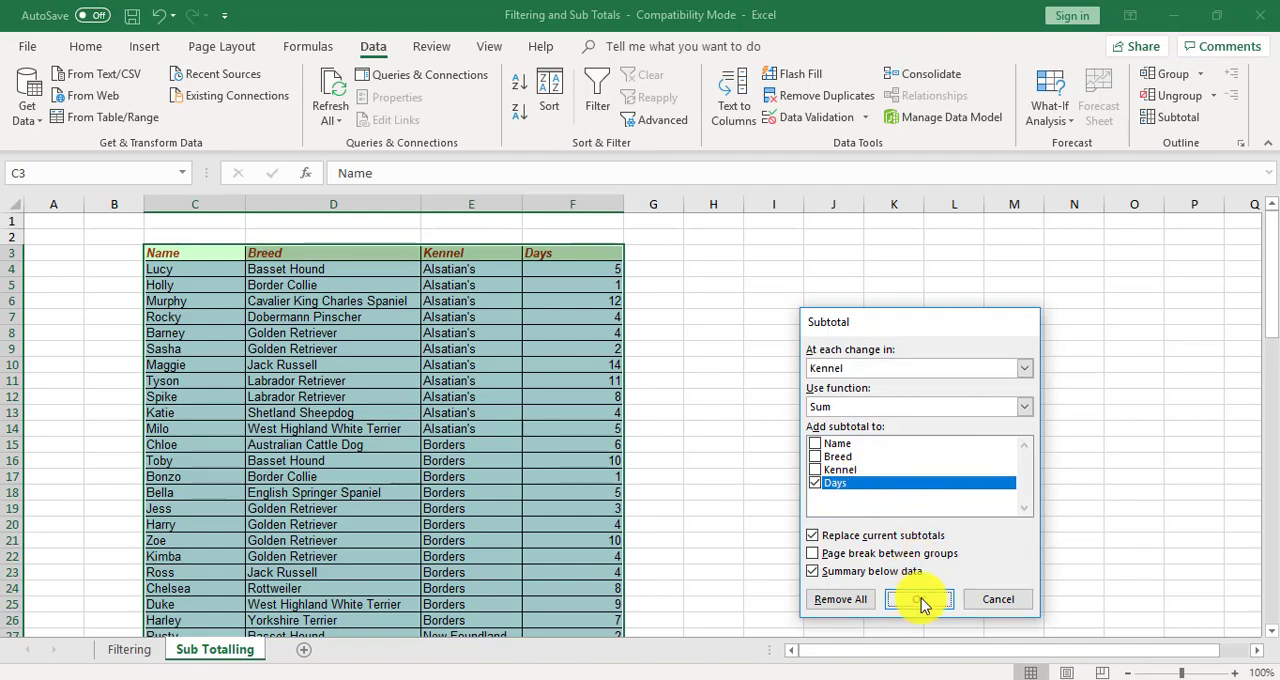
Step: Apply the subtotals (Grand Total 537), collapse to outline level 1, then re-expand to level 3
{"action": "left_click", "coordinate": [918, 600]}
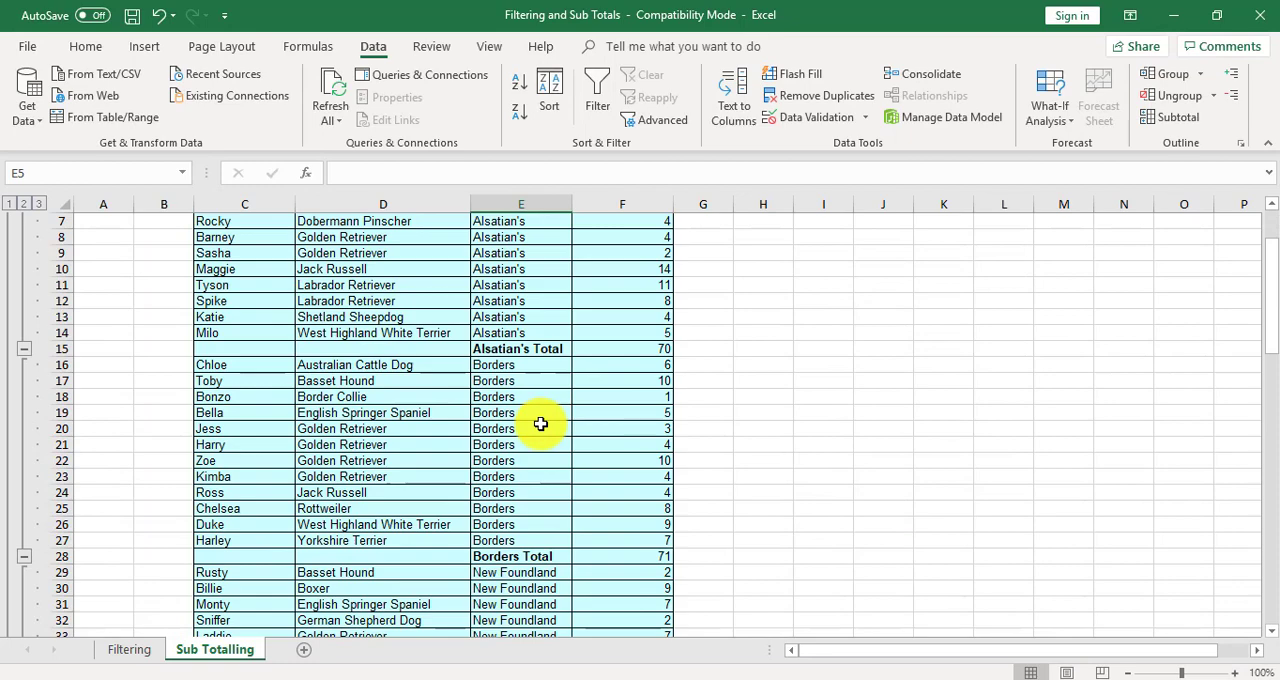
{"action": "scroll", "scroll_direction": "down", "scroll_amount": 3}
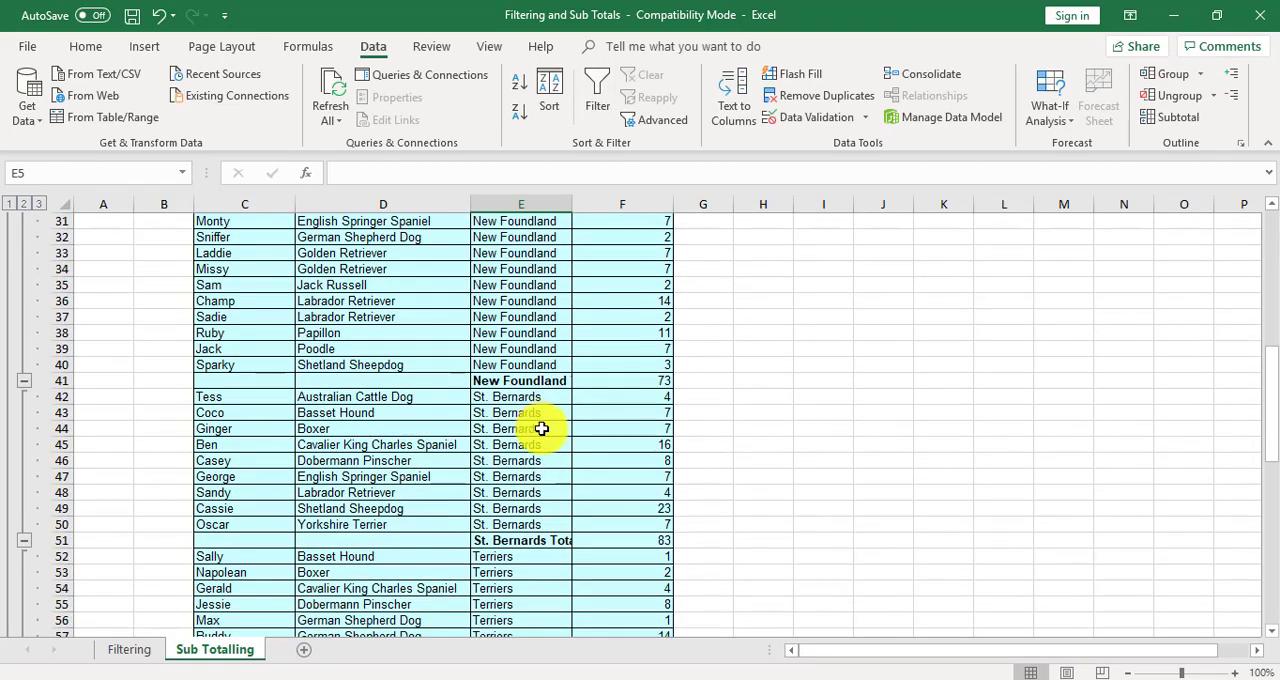
{"action": "scroll", "scroll_direction": "up", "scroll_amount": 3}
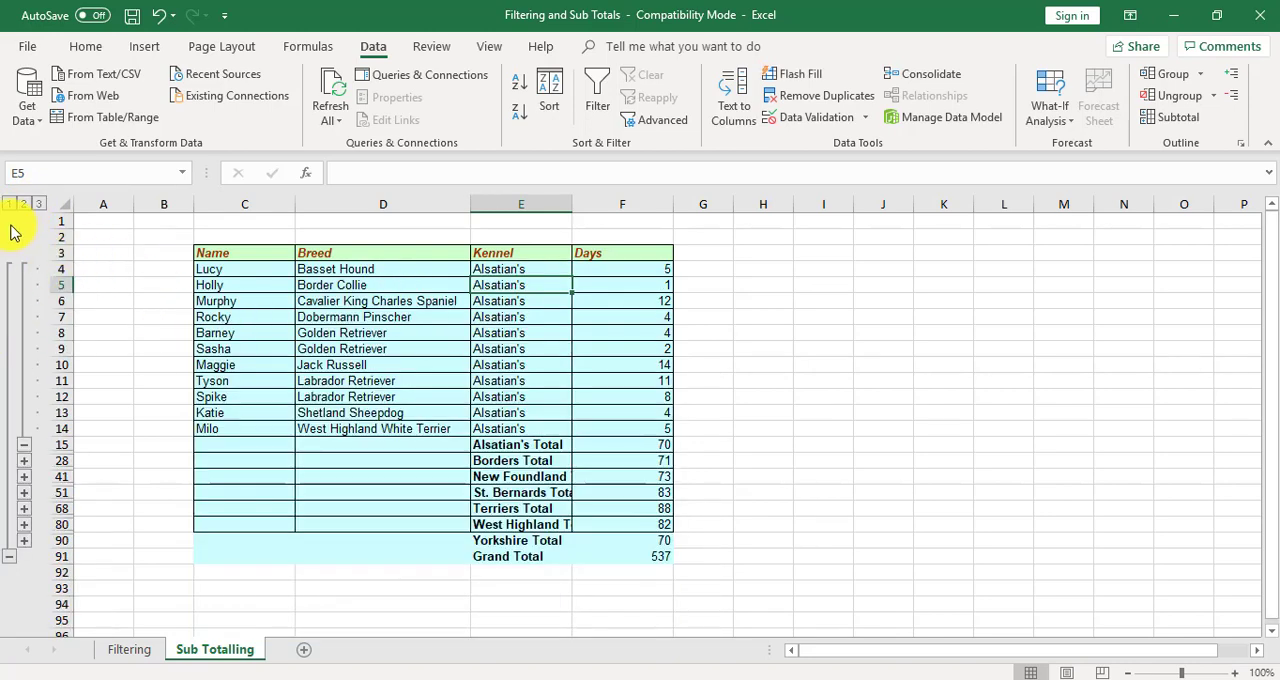
{"action": "left_click", "coordinate": [10, 204]}
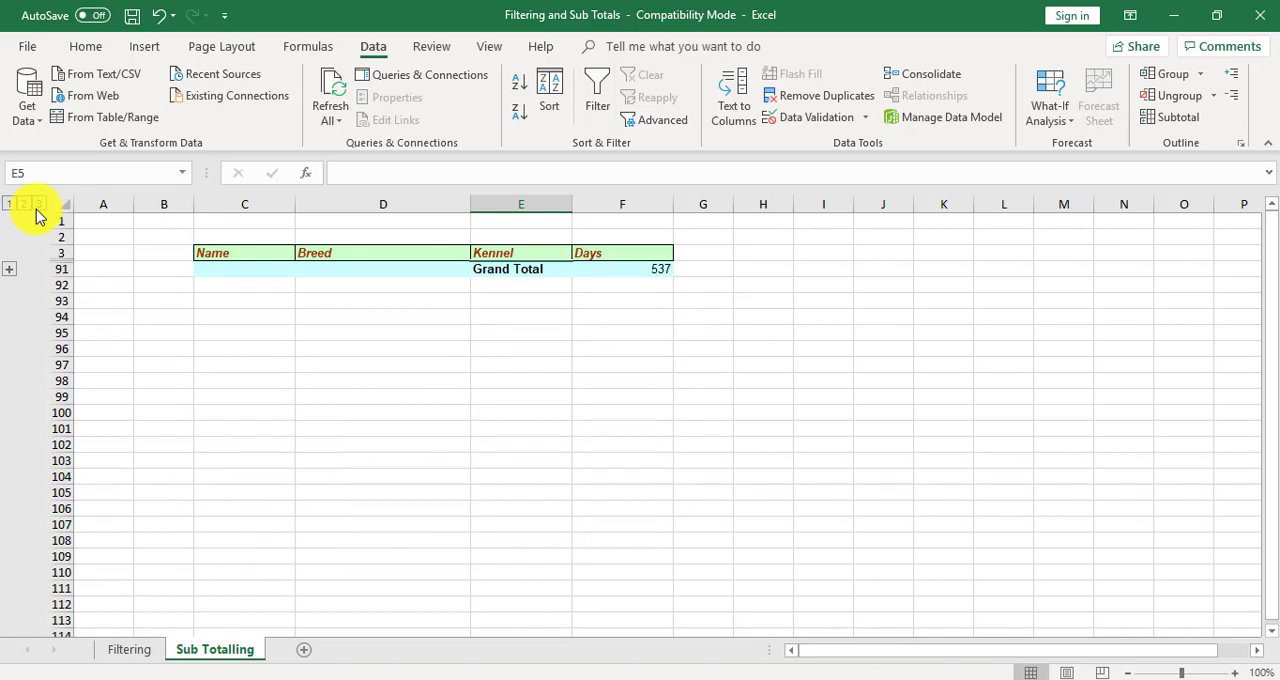
{"action": "left_click", "coordinate": [38, 204]}
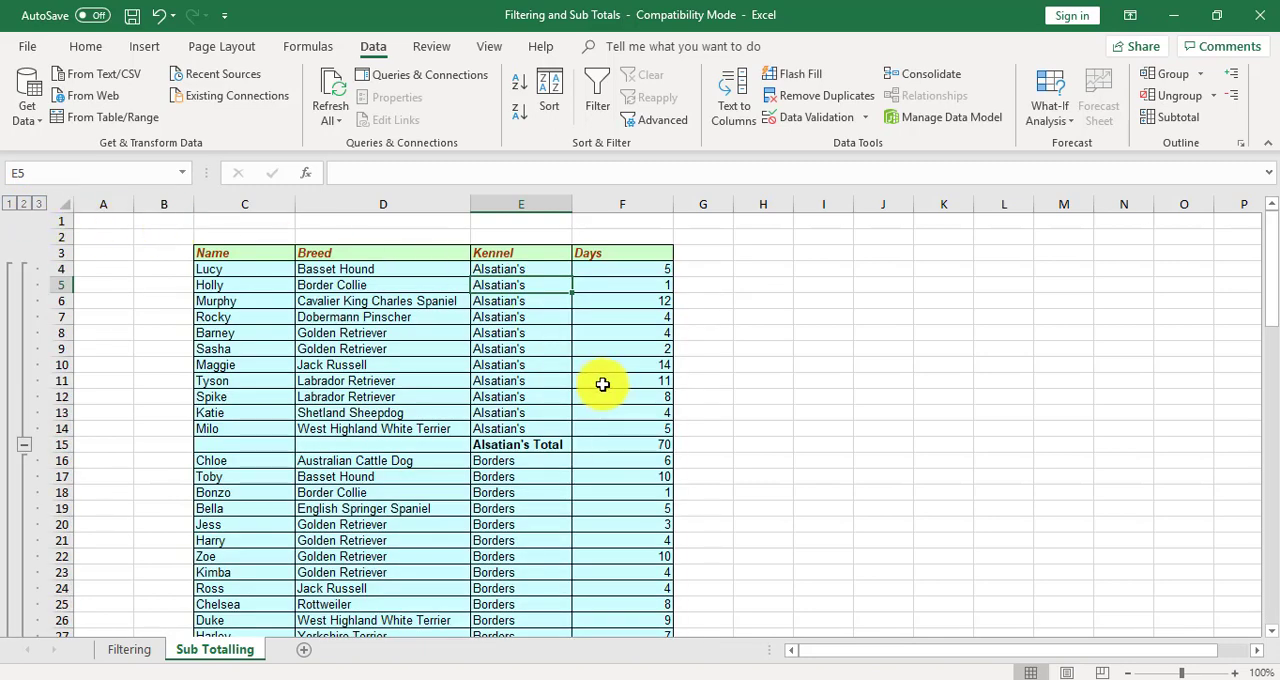